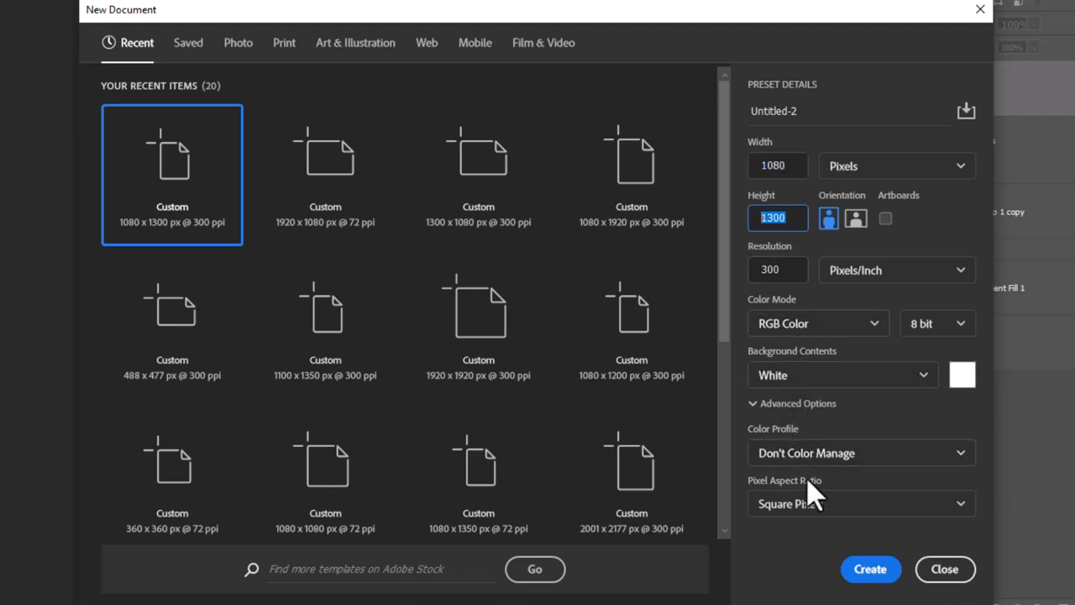
- Create a new white 1080 × 1300 px document at 300 ppi
left_click(870, 569)
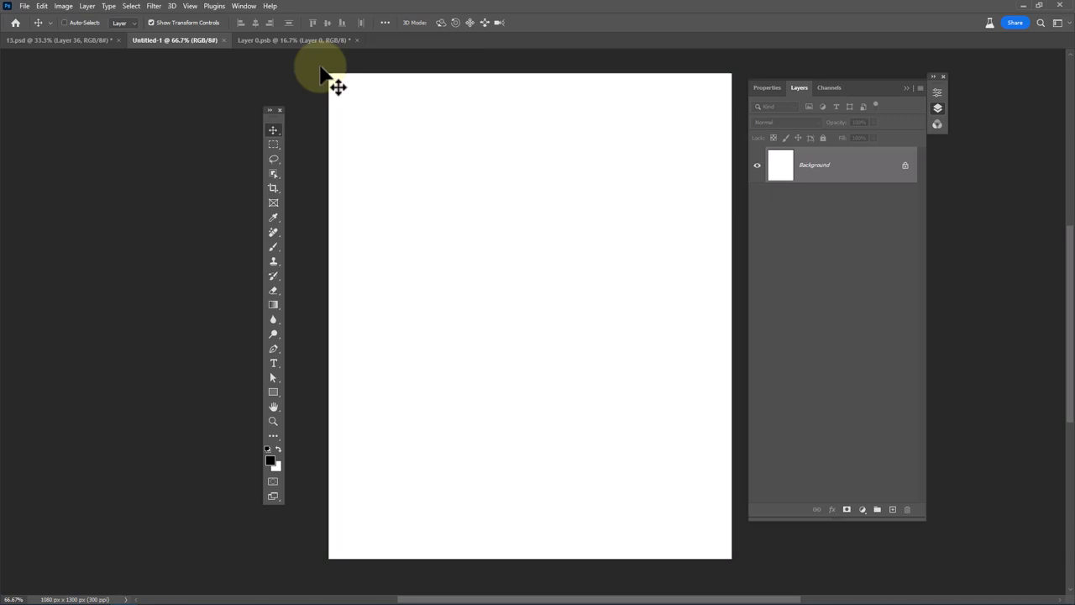
- Switch to the runner document and open the cutout mask's options to apply it
left_click(292, 39)
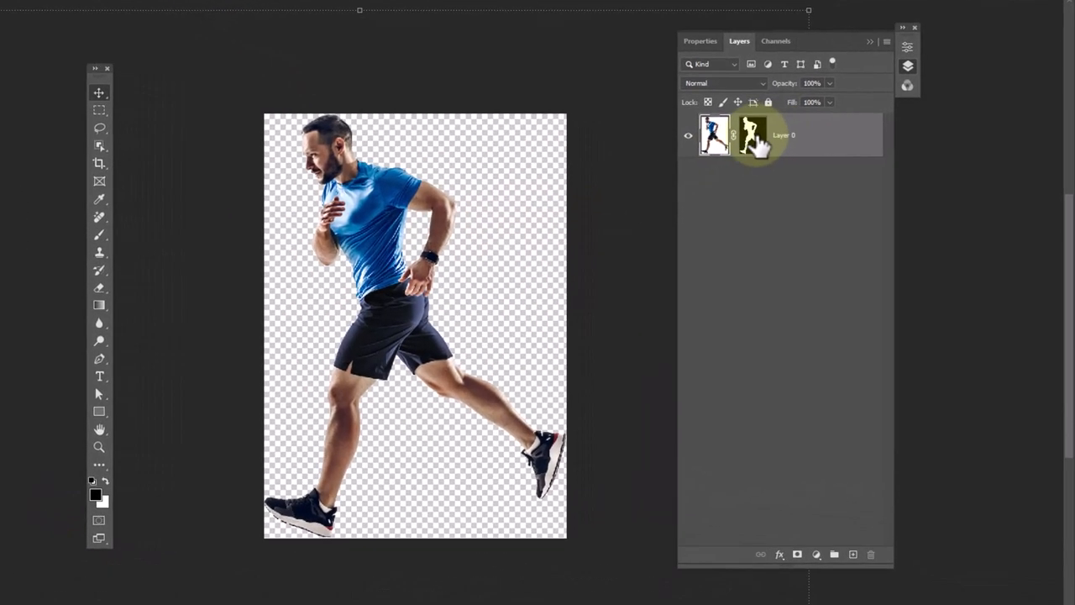
right_click(751, 134)
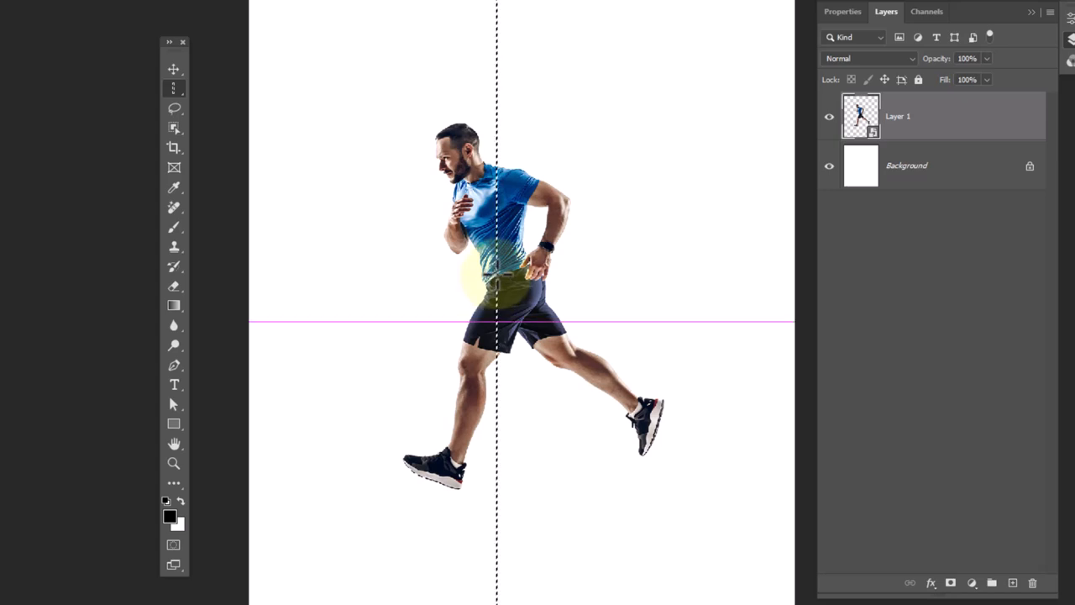
- Copy a one-pixel column of the runner to a new layer and stretch it across the canvas
key("ctrl+j")
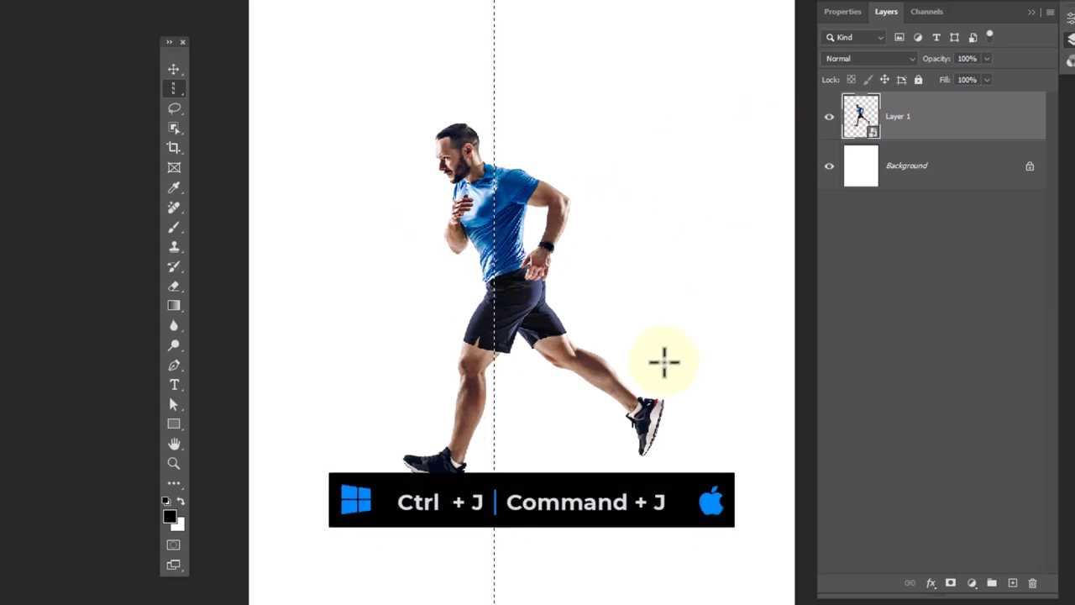
key("ctrl+j")
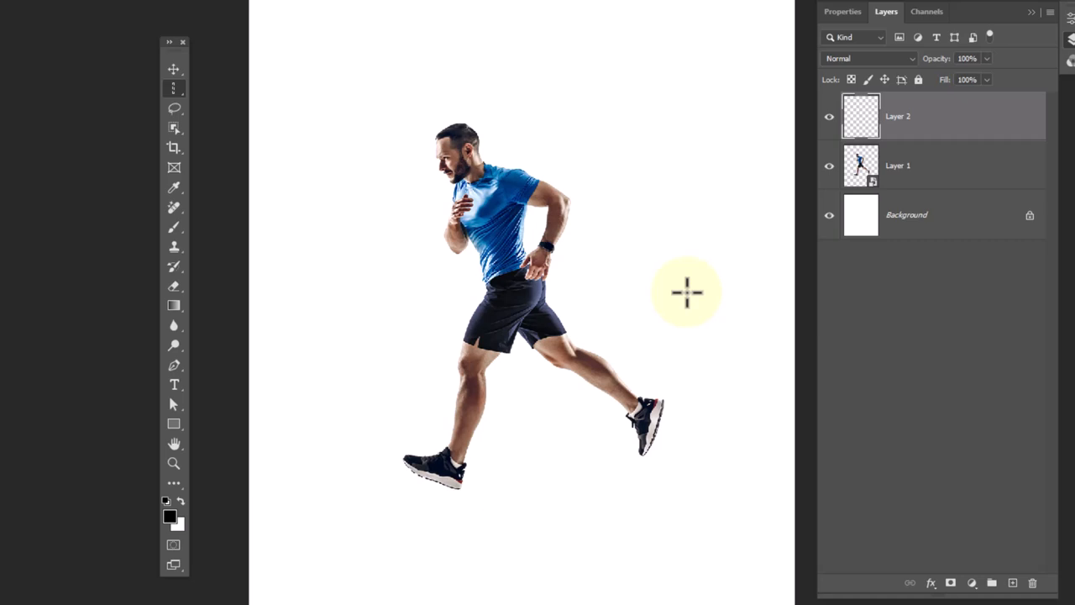
key("ctrl+t")
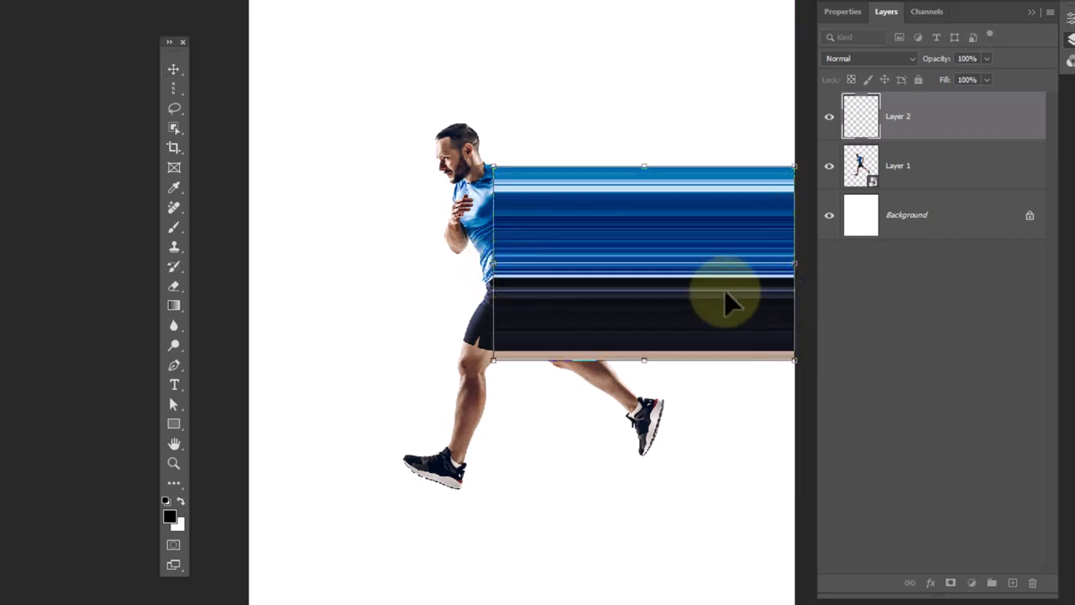
left_click_drag(491, 265, 249, 265)
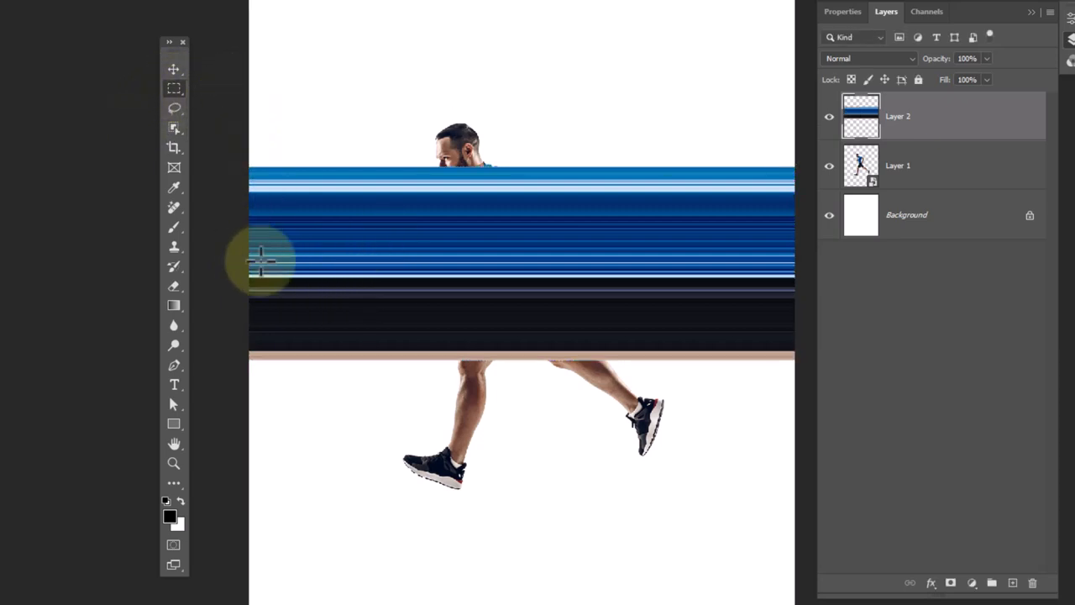
- Delete the dark lower streaks, keeping only the blue band across the chest
left_click_drag(261, 260, 571, 374)
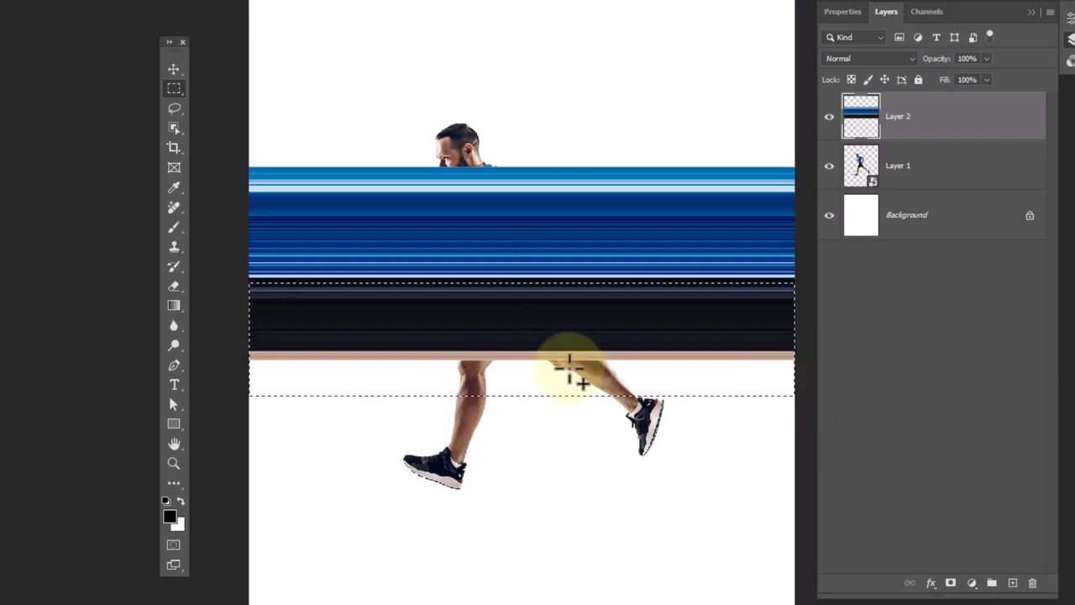
key("Delete")
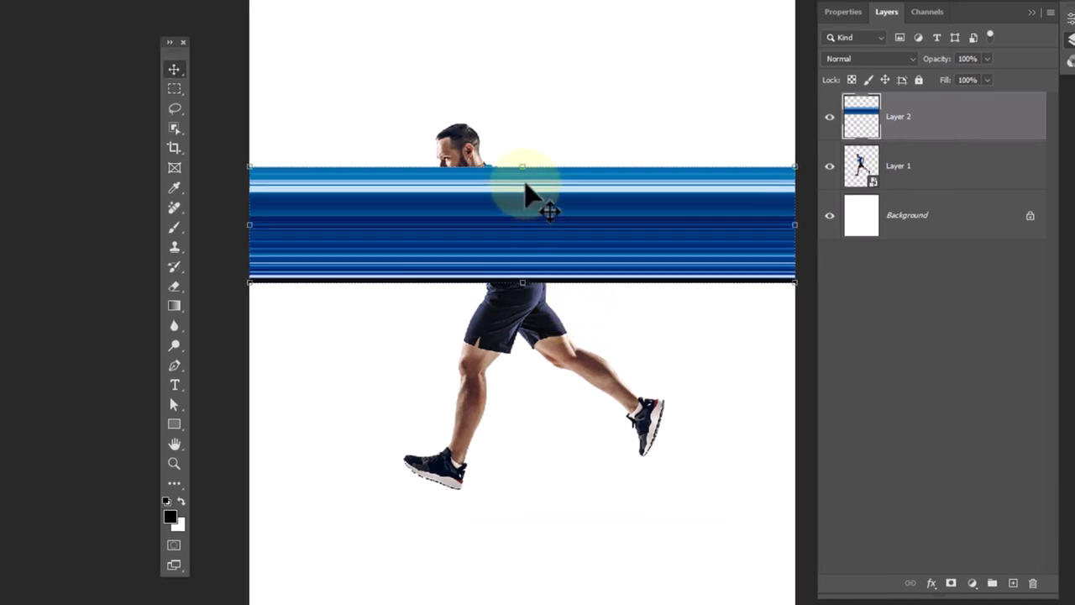
left_click(208, 7)
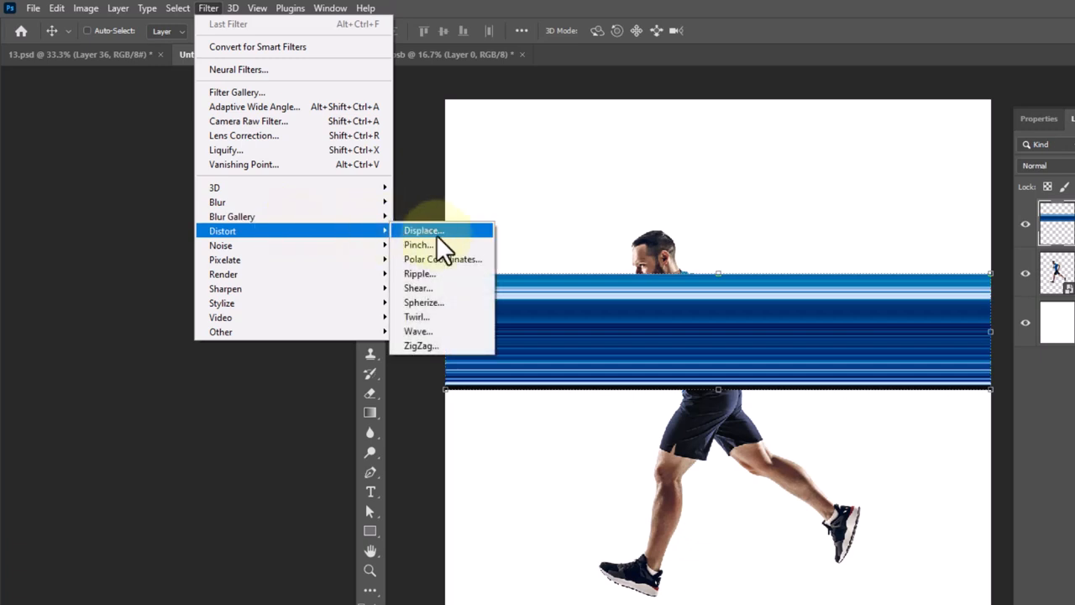
- Apply Polar Coordinates set to Rectangular to Polar, zooming the preview out to see the ring
left_click(442, 259)
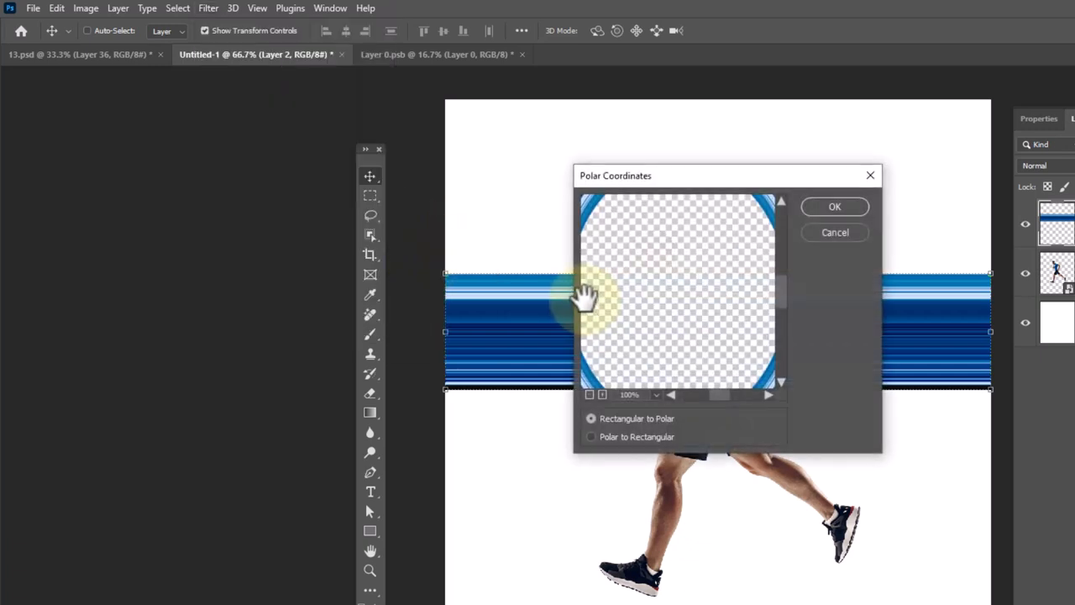
left_click(591, 419)
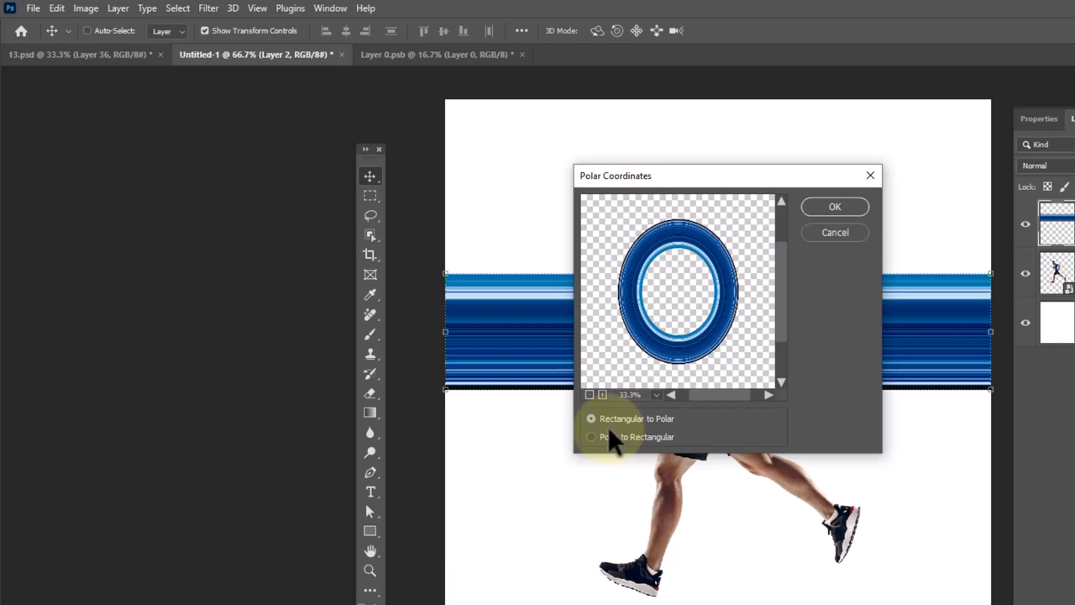
left_click(834, 206)
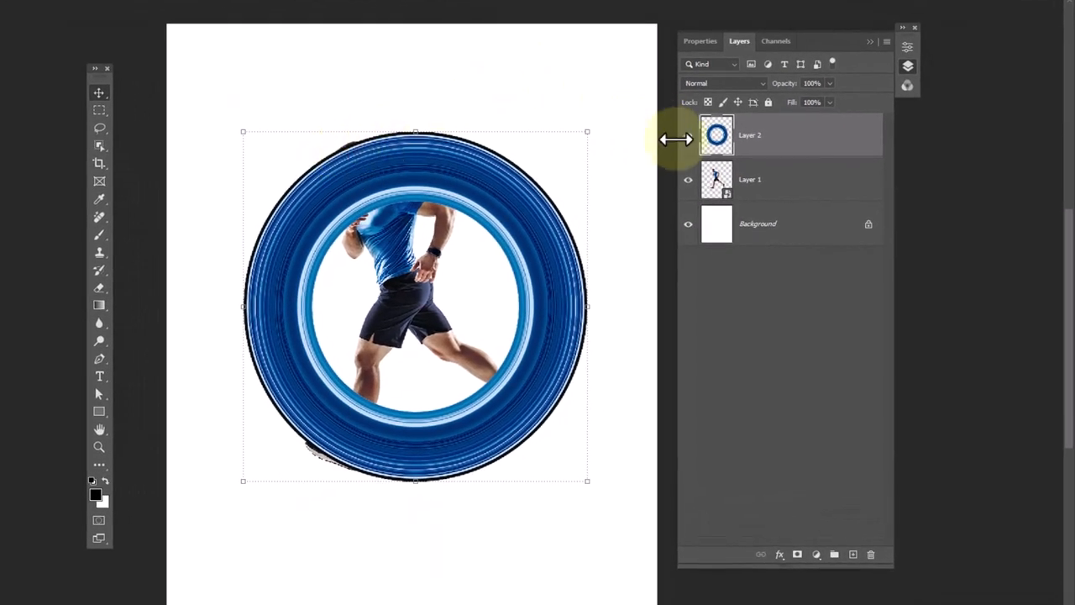
- Move the ring layer below the runner and mask away the ring's left side
left_click_drag(717, 134, 717, 178)
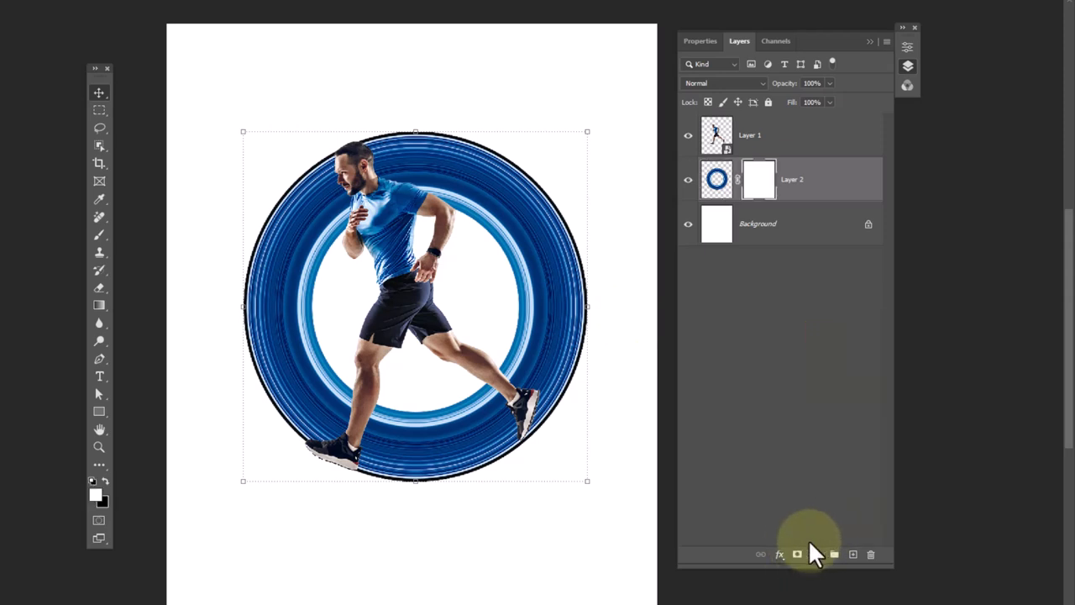
mouse_move(98, 239)
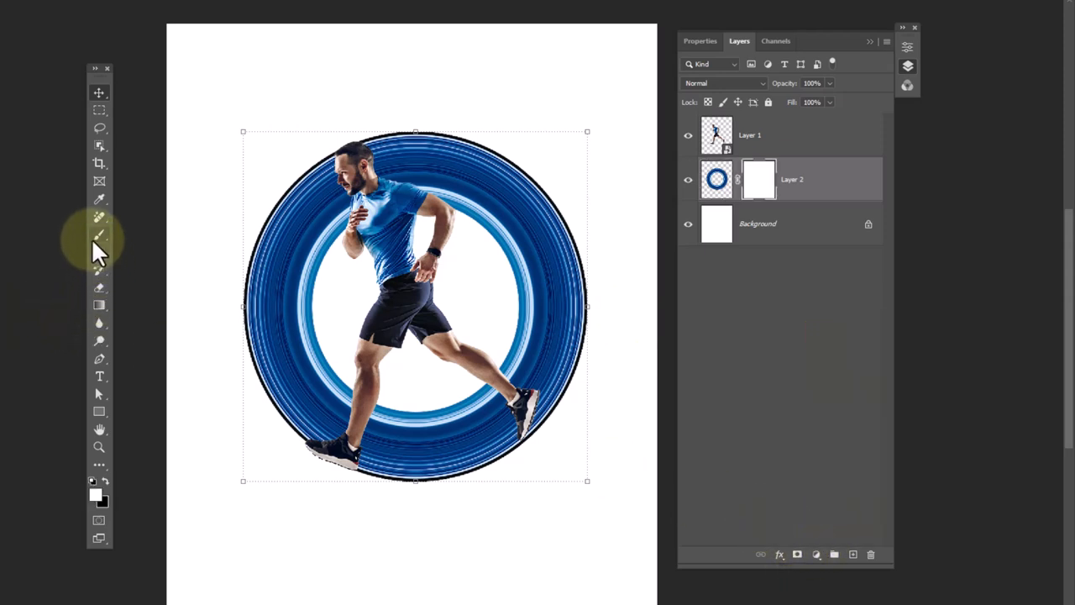
left_click(99, 235)
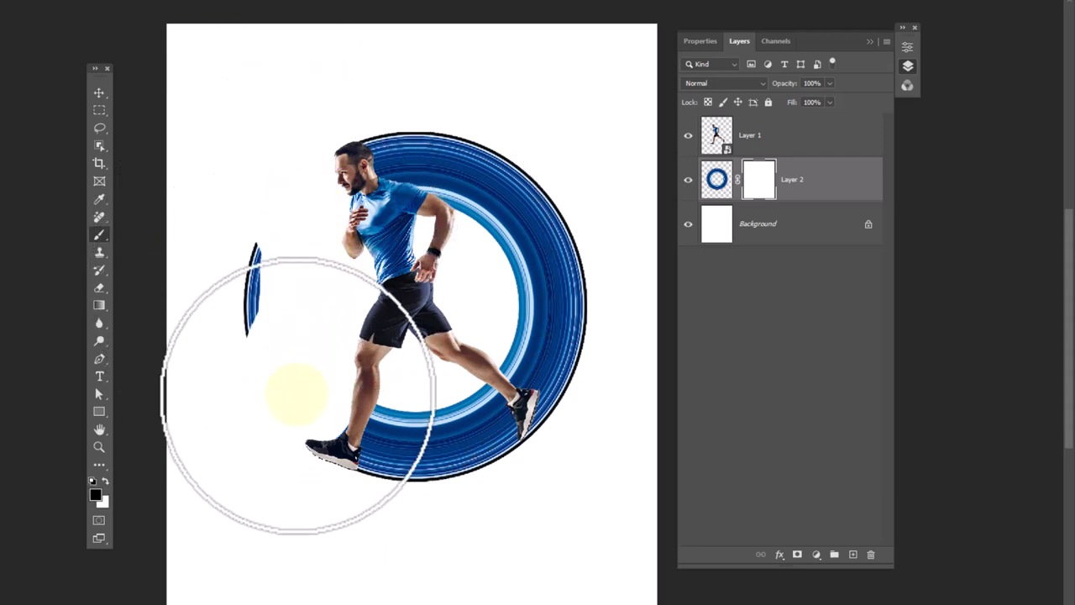
left_click_drag(299, 391, 647, 294)
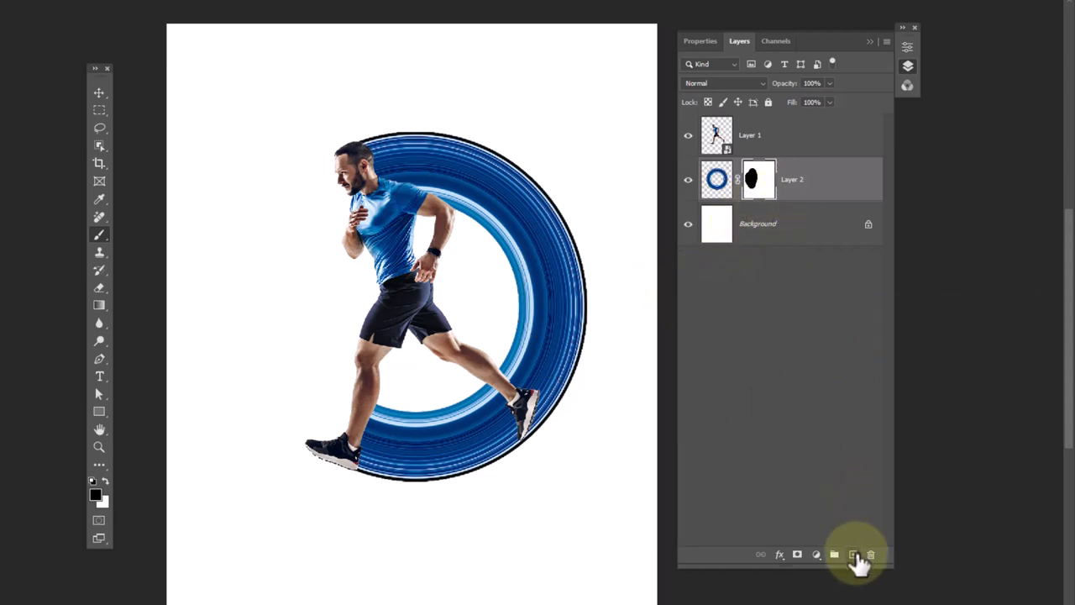
- Add a new layer clipped to the ring and blend it with Linear Dodge (Add)
left_click(852, 554)
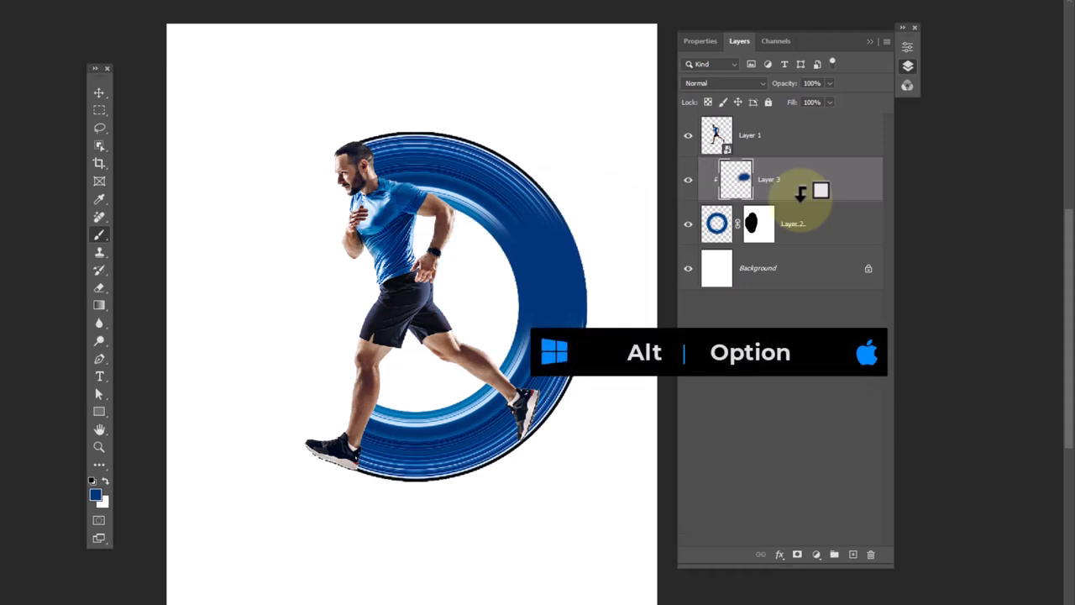
left_click(725, 82)
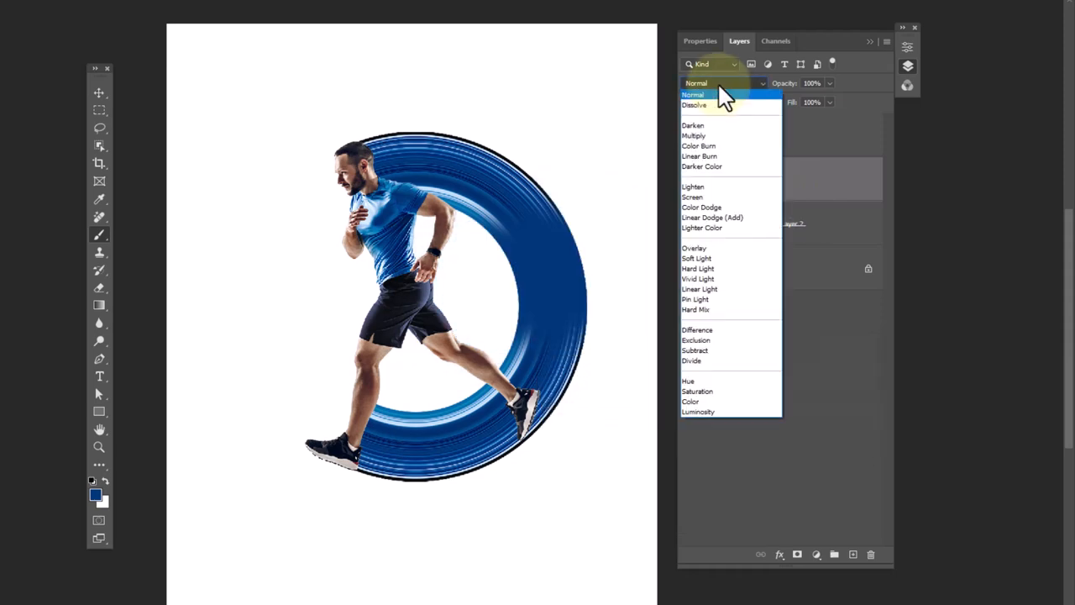
left_click(713, 218)
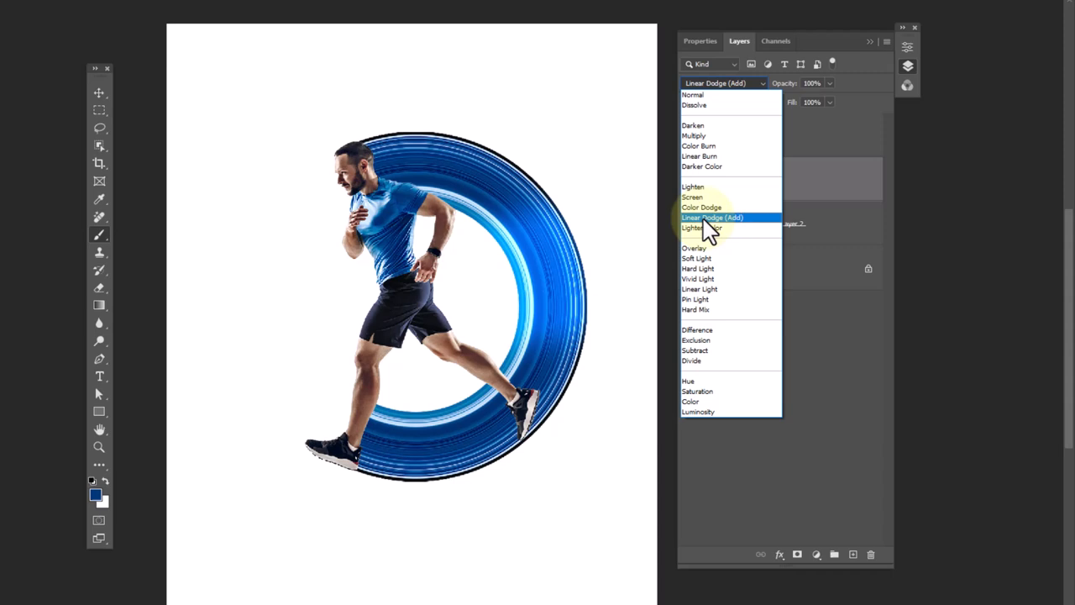
left_click(711, 218)
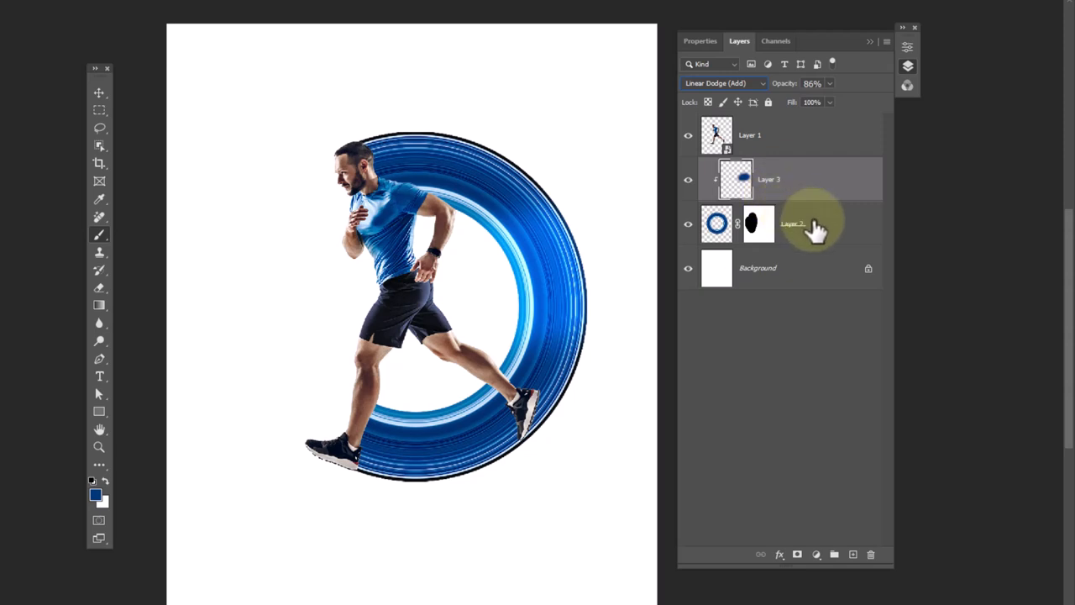
left_click(834, 553)
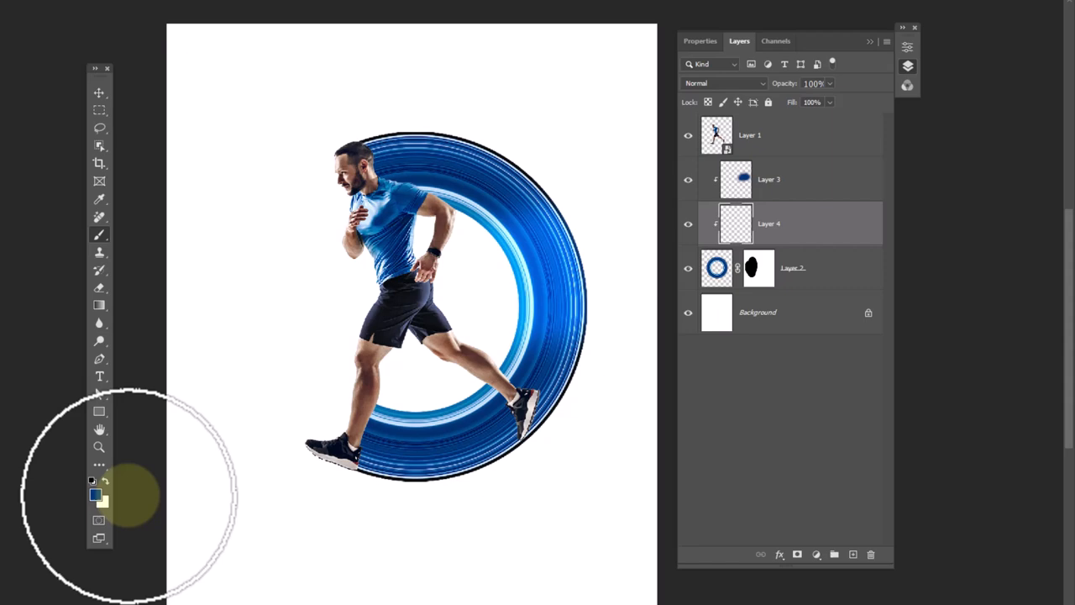
- Pick a dark navy colour and paint shadows on the ring near the back foot
left_click(92, 496)
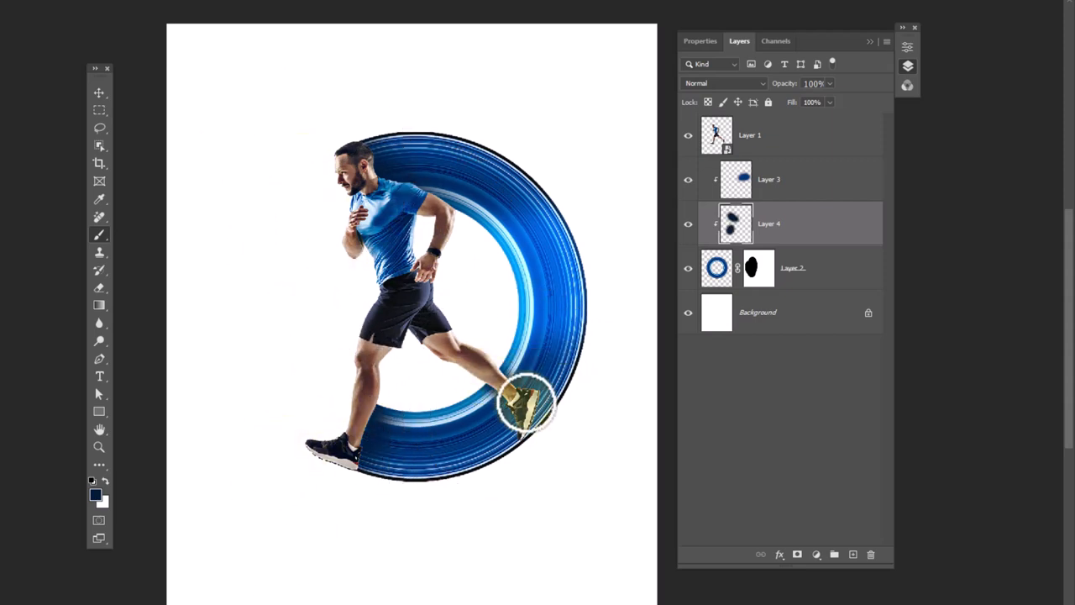
left_click_drag(813, 83, 786, 83)
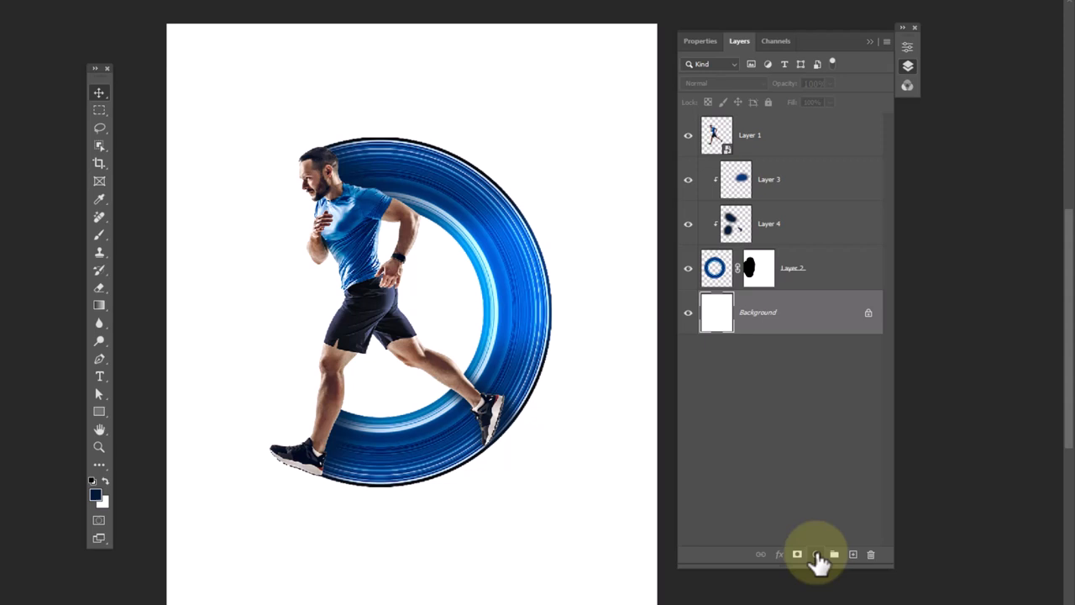
- Add a Gradient Fill layer using the Black-White preset in Radial style
left_click(816, 554)
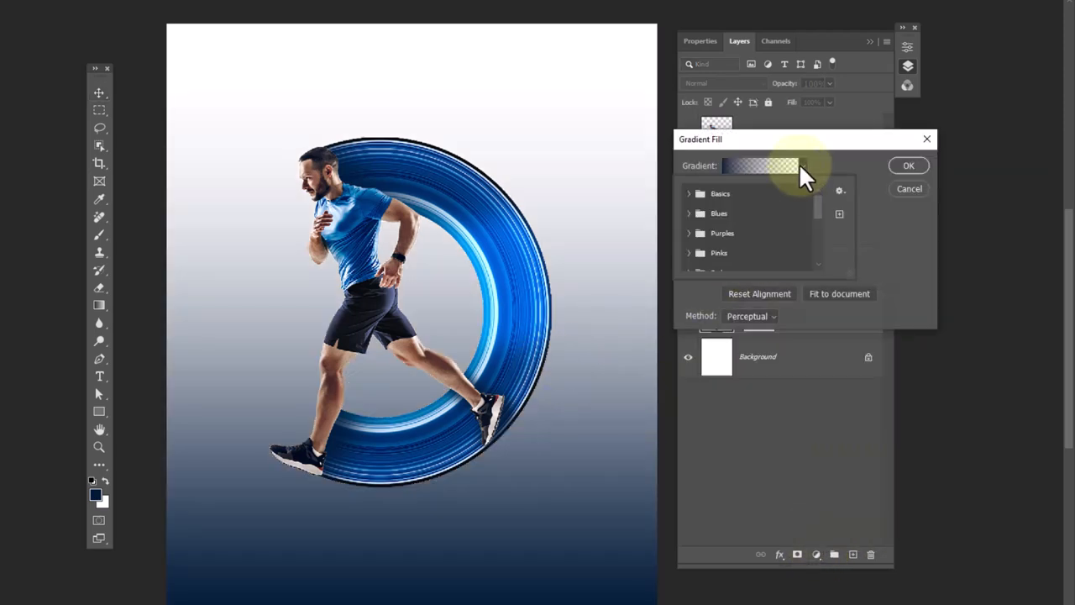
left_click(689, 194)
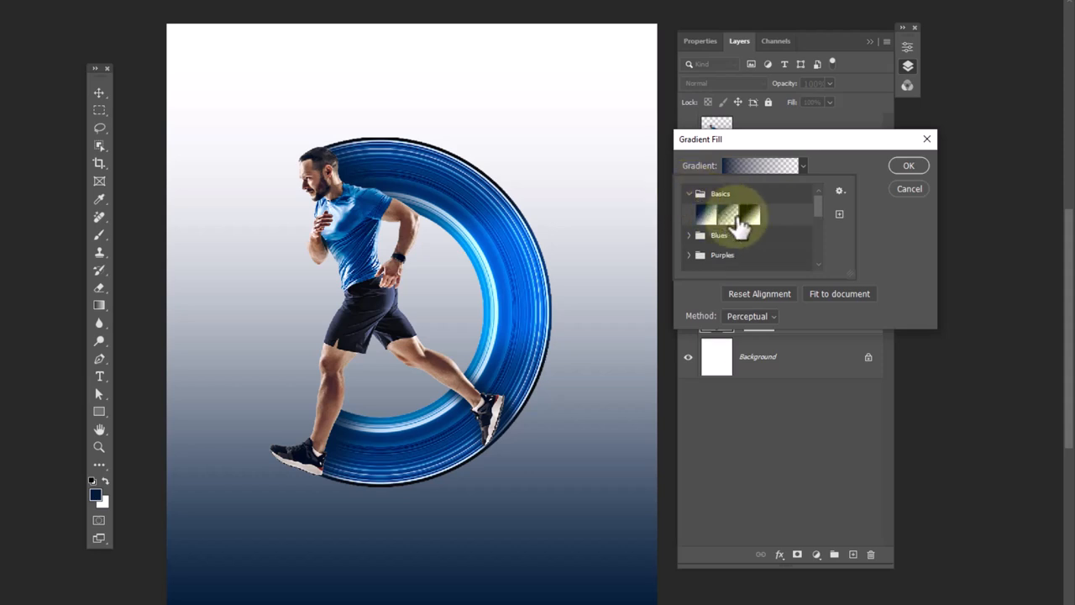
left_click(726, 210)
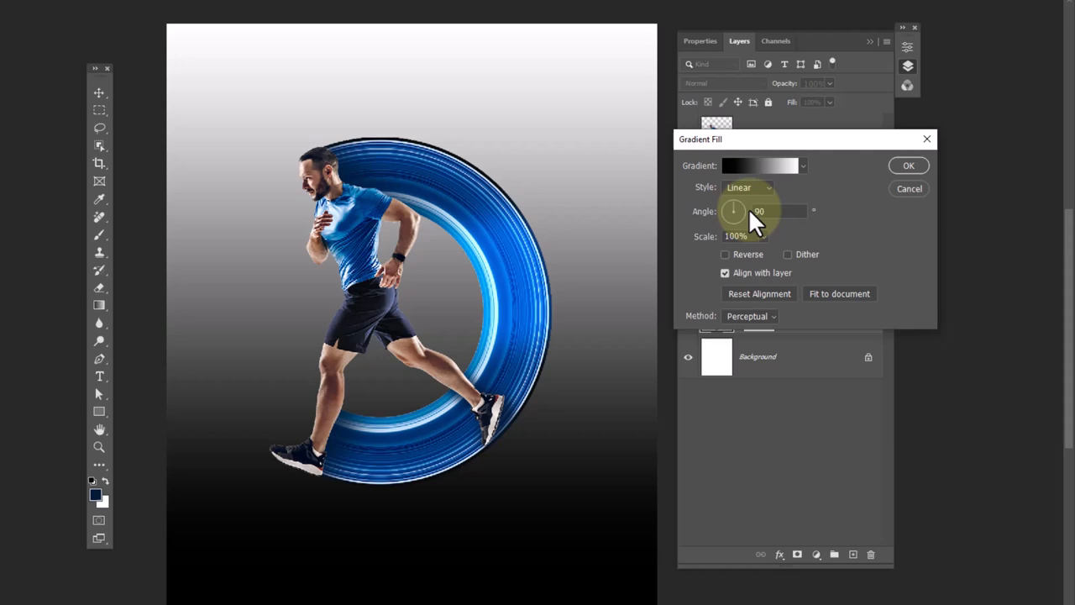
left_click(746, 187)
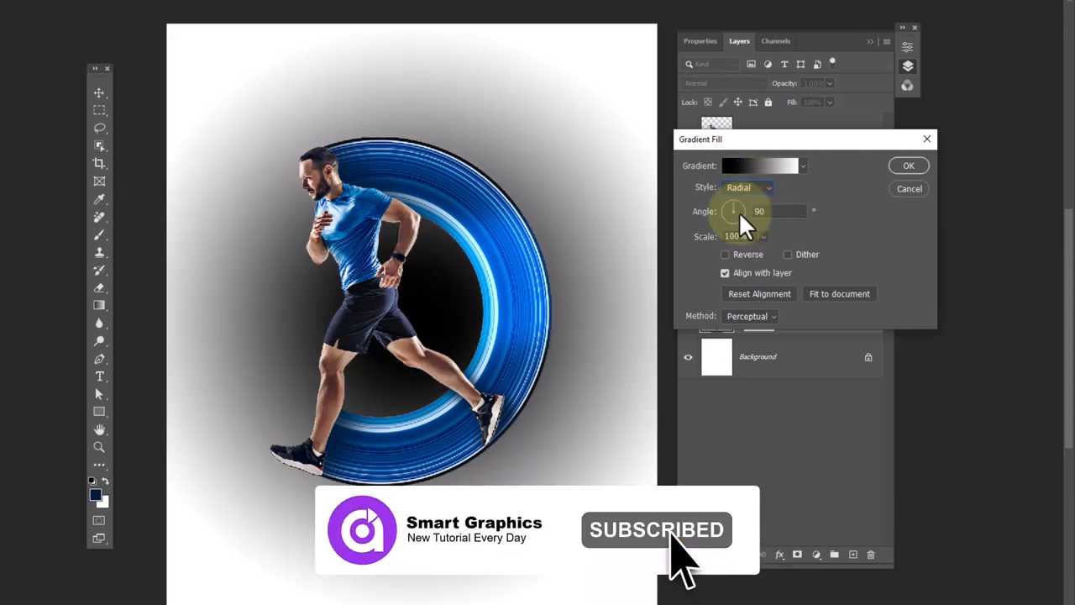
- Change the gradient stops to light blues and confirm the radial fill
left_click(759, 166)
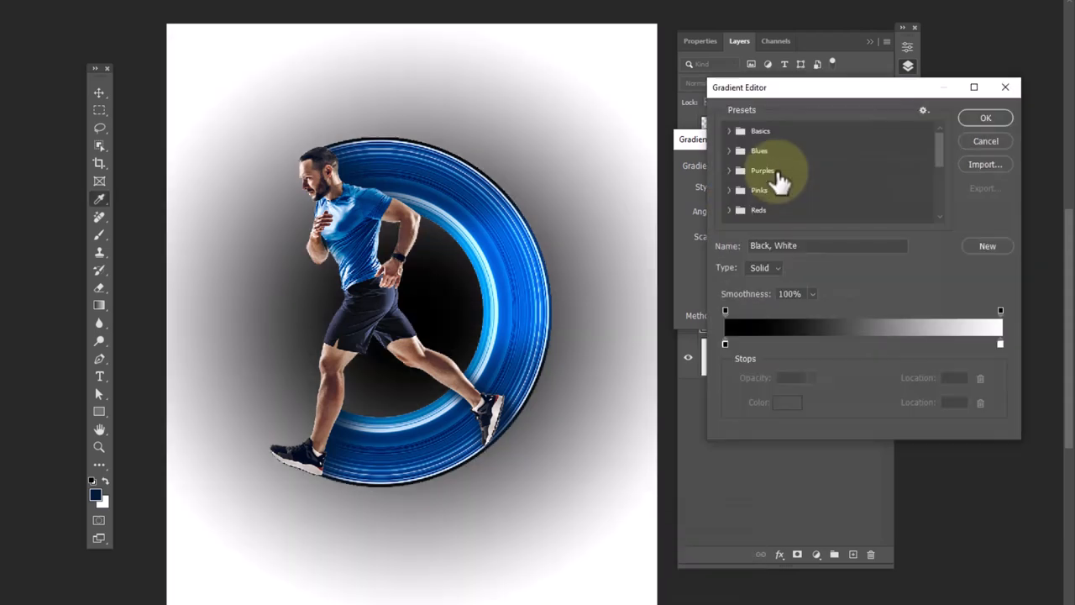
left_click(726, 343)
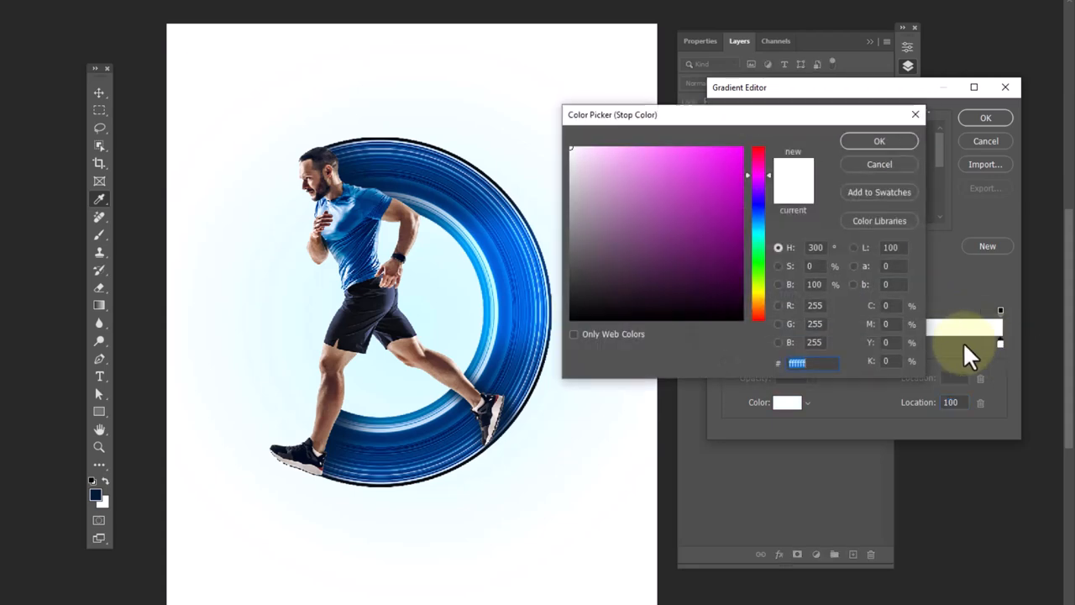
left_click(688, 171)
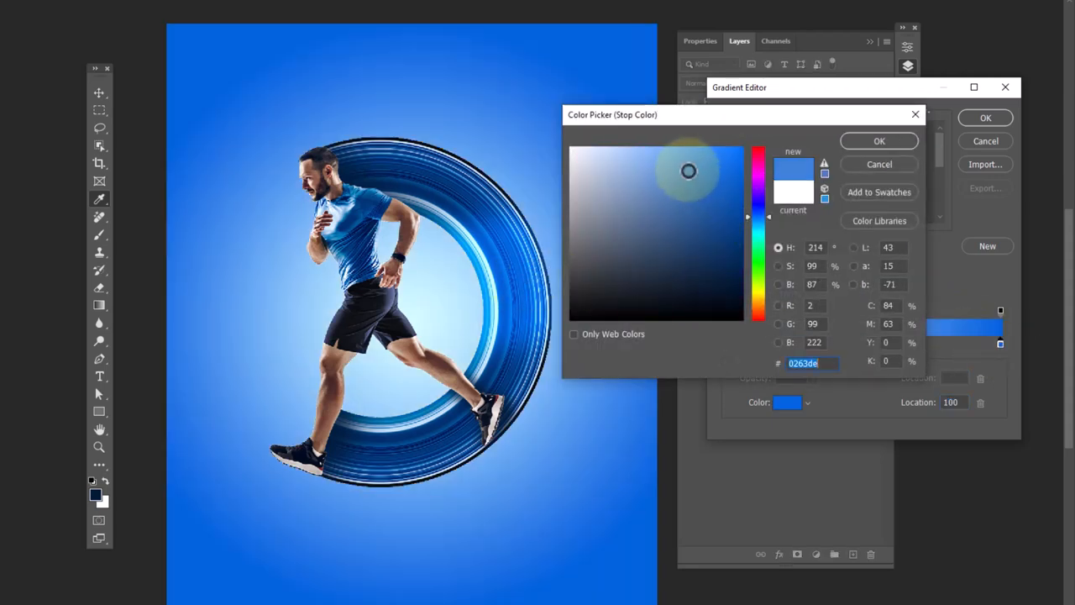
left_click(878, 141)
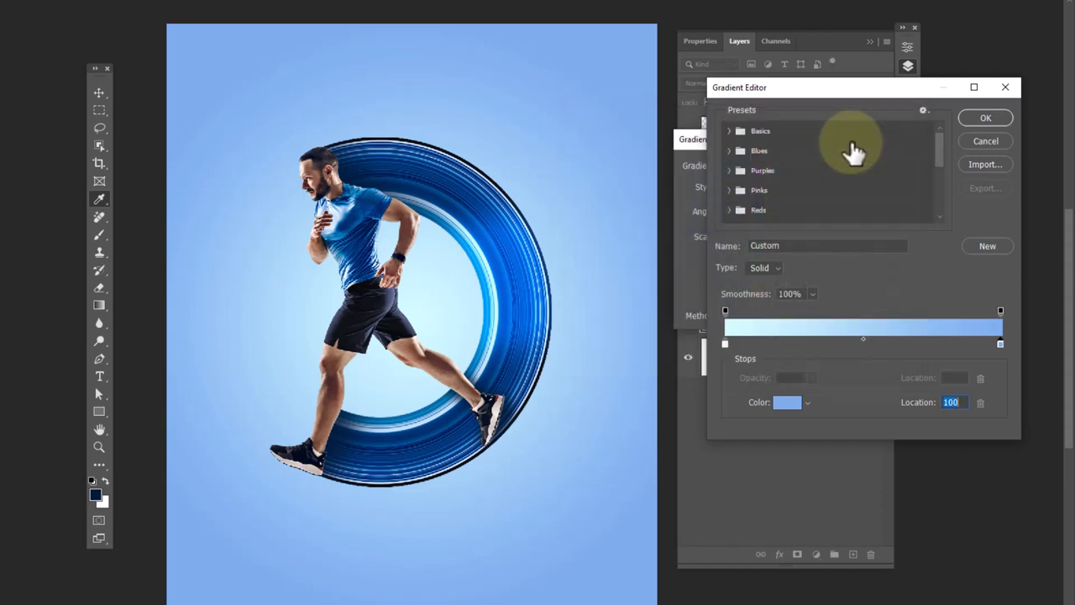
left_click(986, 118)
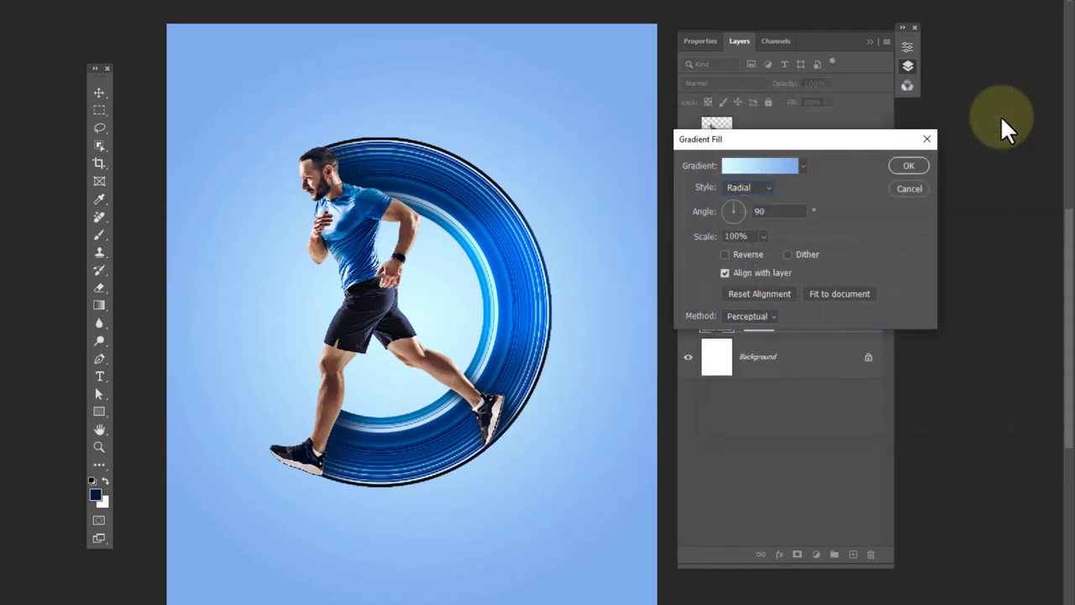
left_click(908, 164)
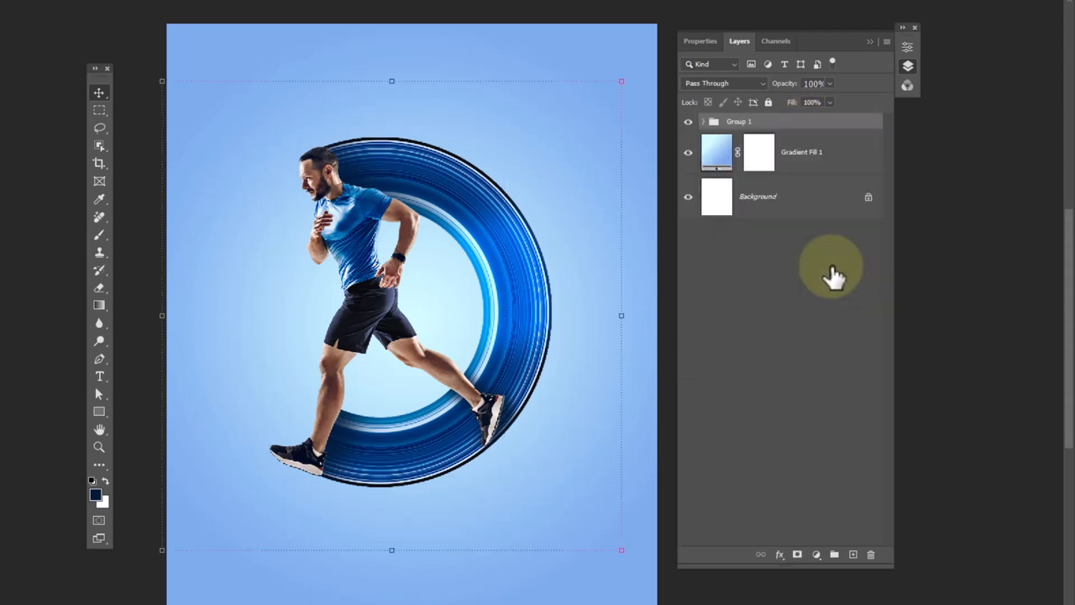
- Duplicate Group 1 and merge the copy into a single layer
left_click(739, 121)
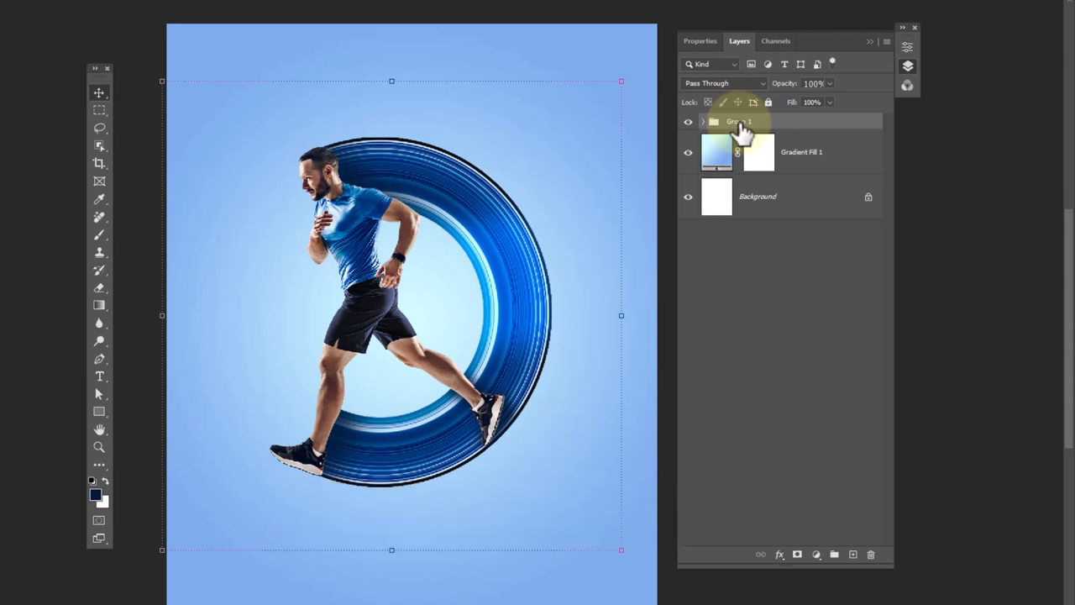
key("ctrl+j")
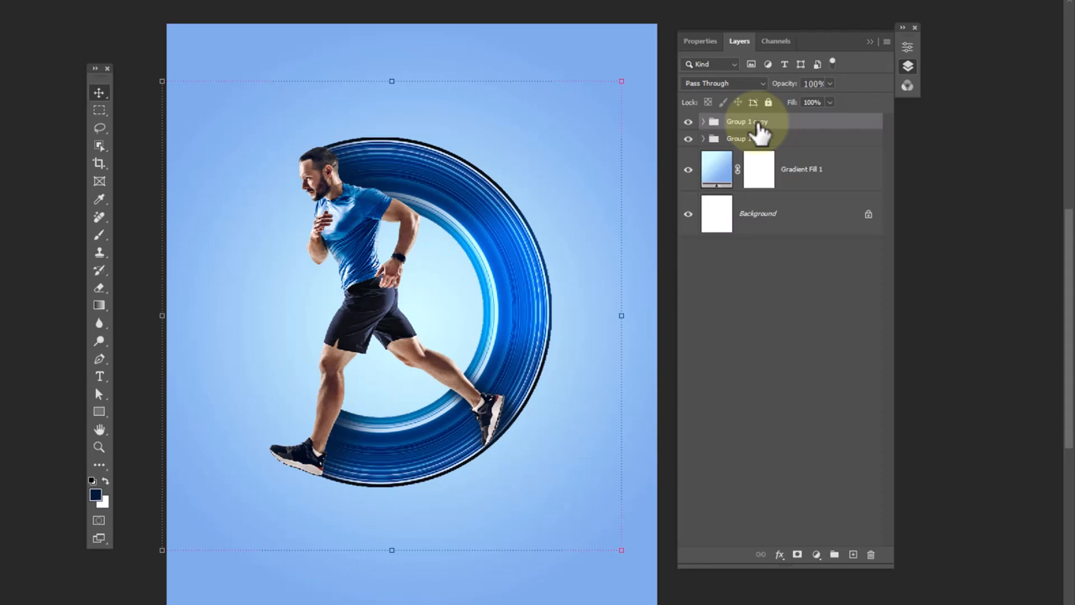
right_click(747, 121)
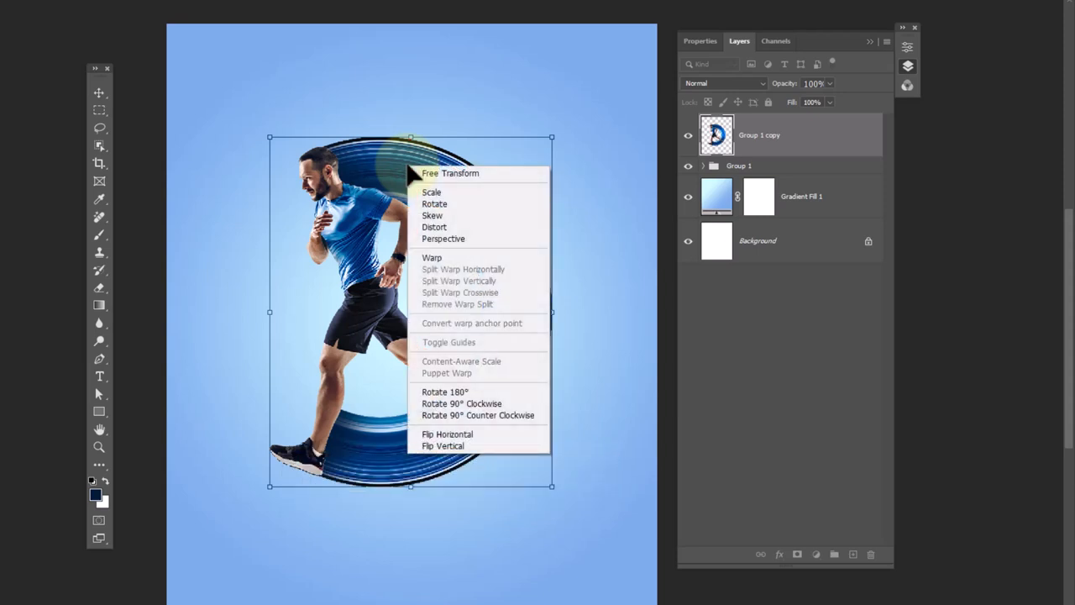
mouse_move(442, 445)
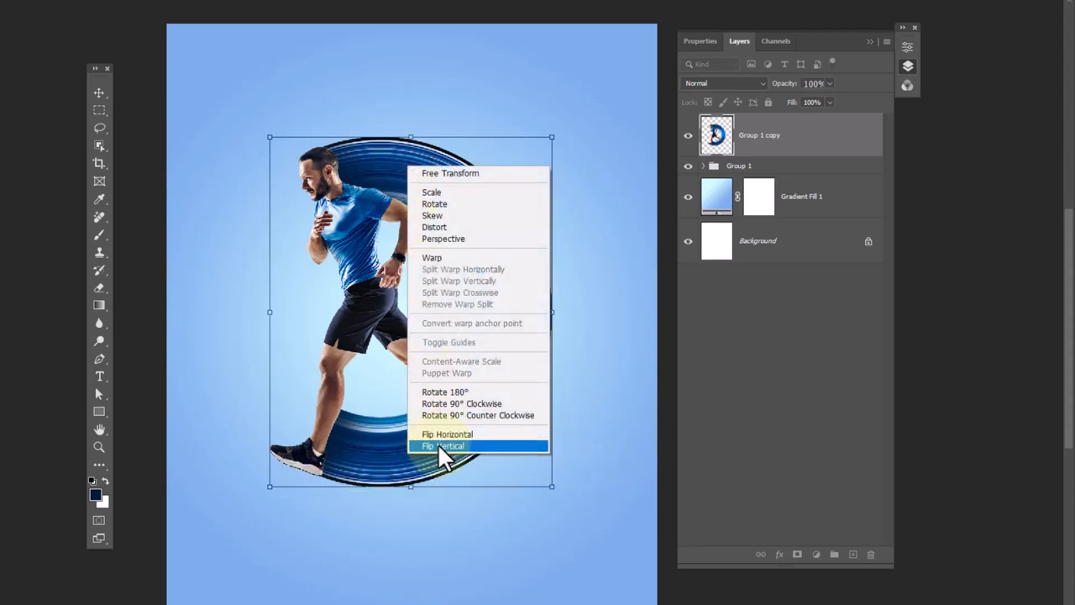
- Flip the merged runner-and-ring copy vertically, move it below the original, and add a black mask
left_click(443, 445)
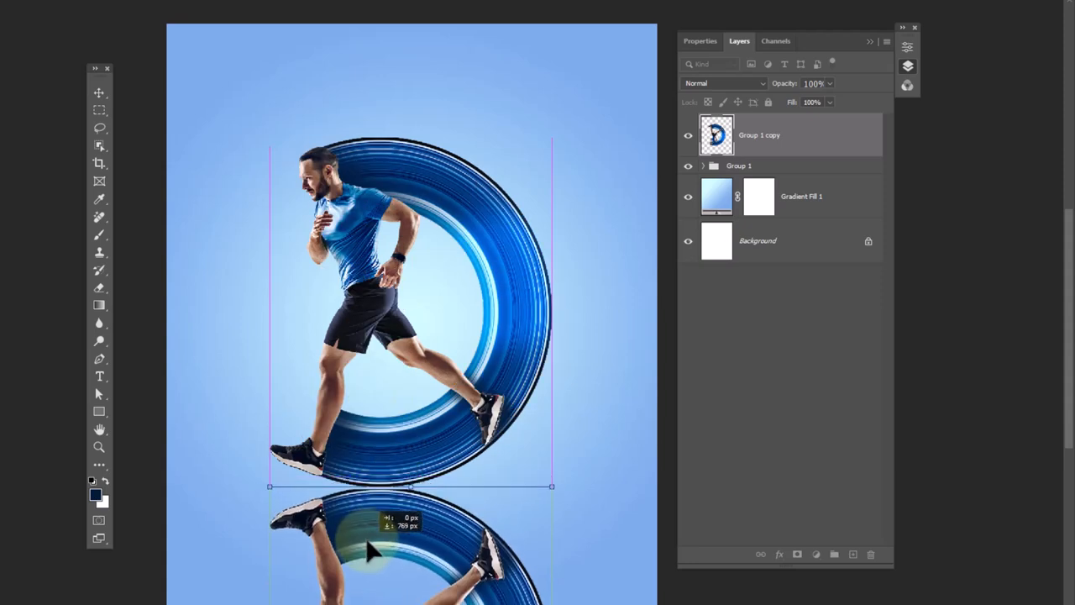
left_click_drag(373, 551, 411, 533)
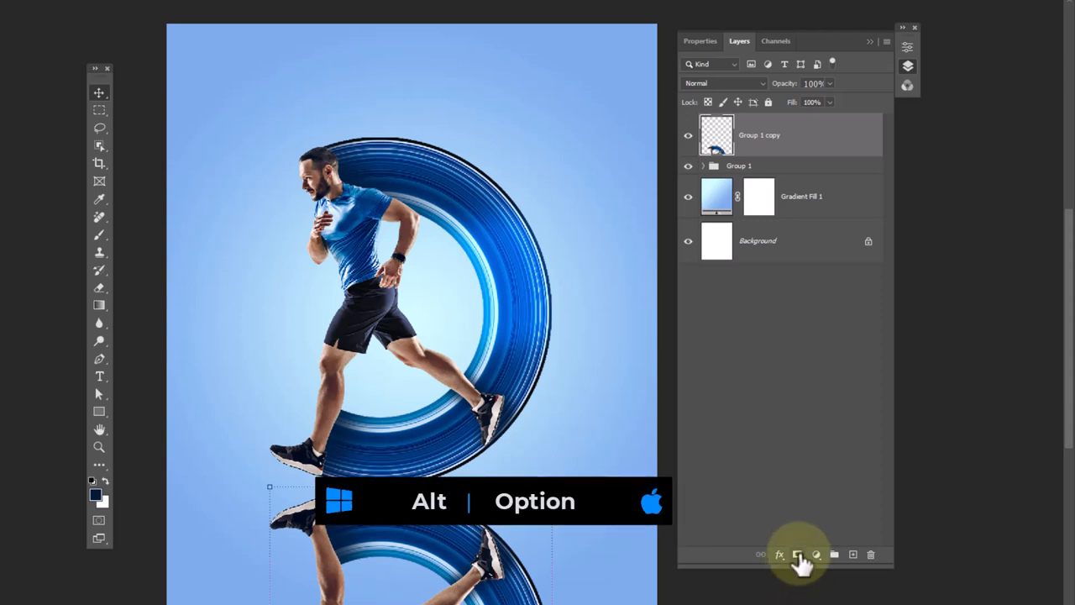
left_click(798, 554)
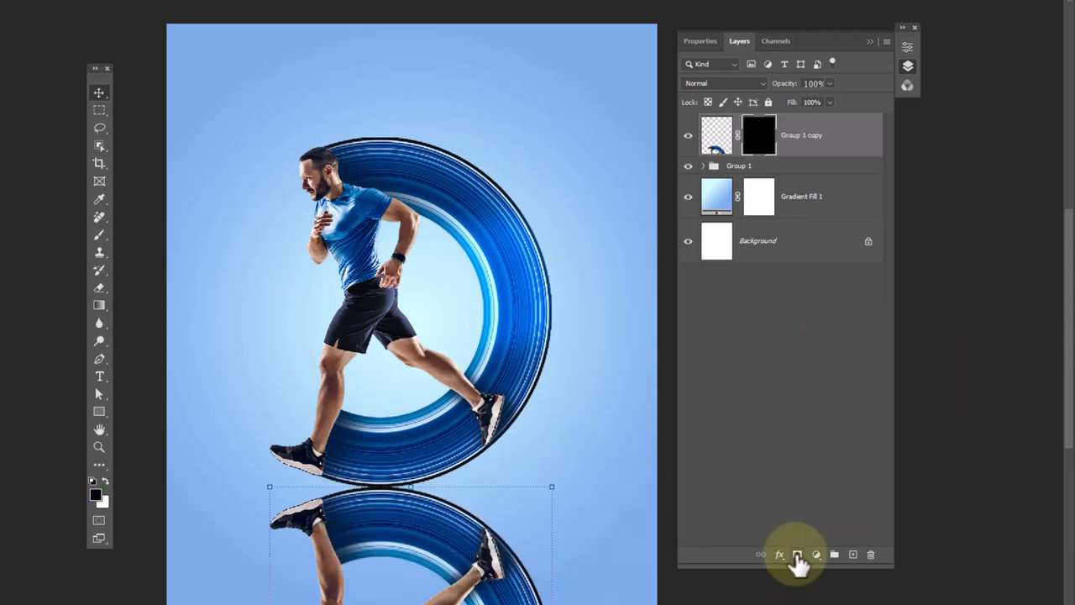